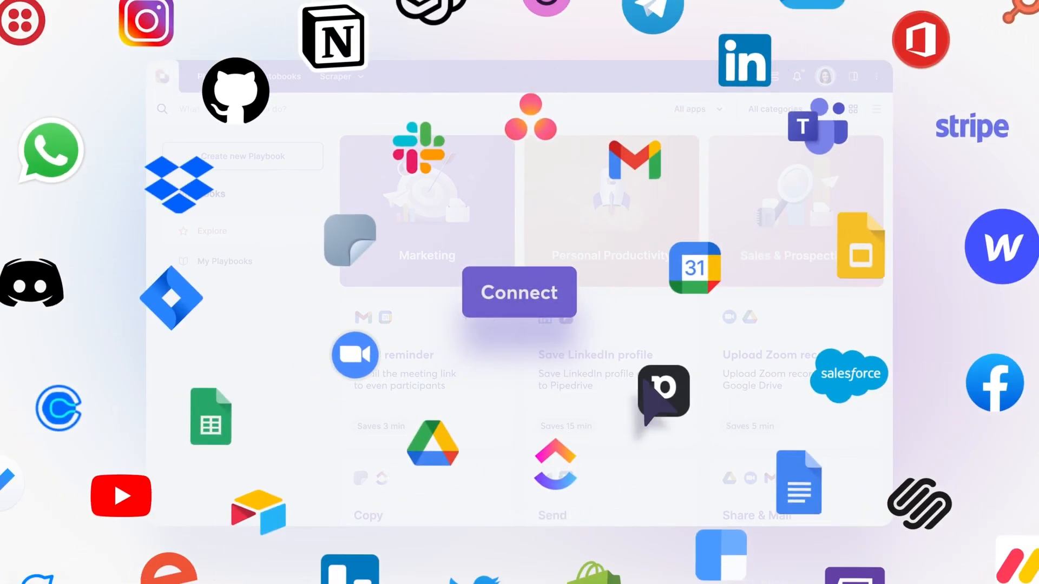
Scroll the Airtable + OpenAI integrations page down to the YouTube comments sentiment automation card.
left_click(519, 292)
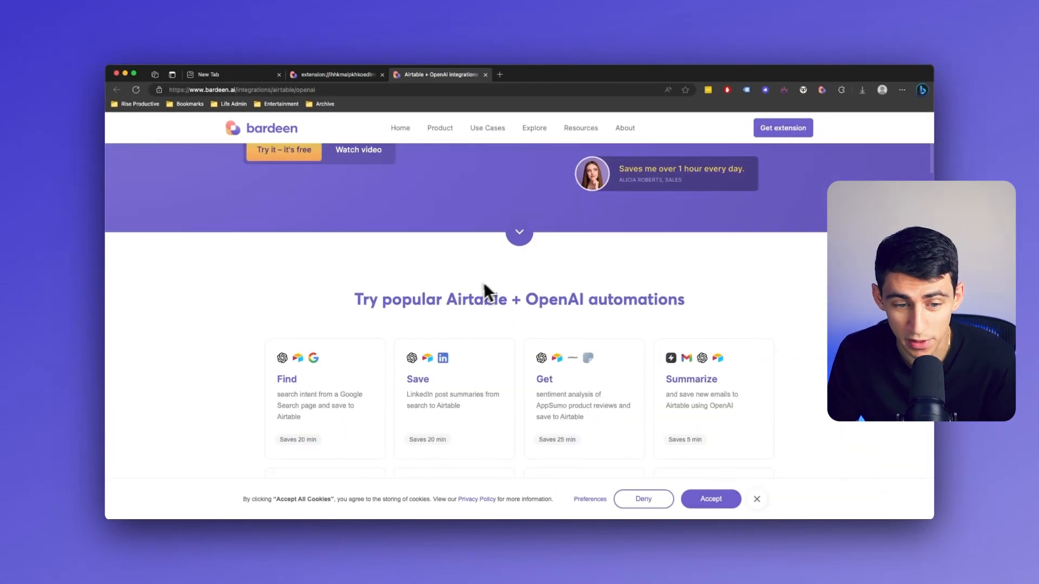
scroll("down", 3)
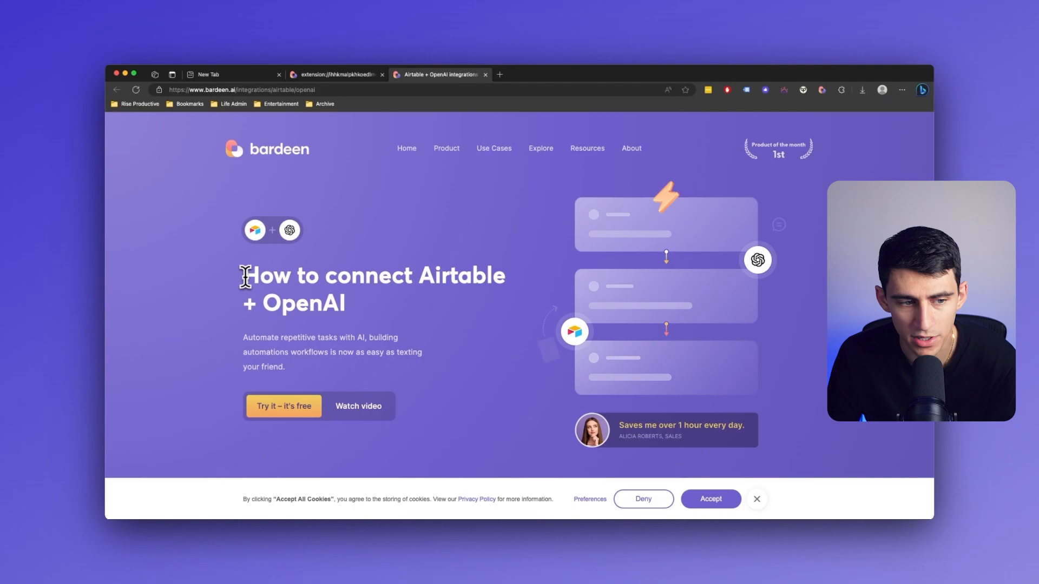
mouse_move(394, 307)
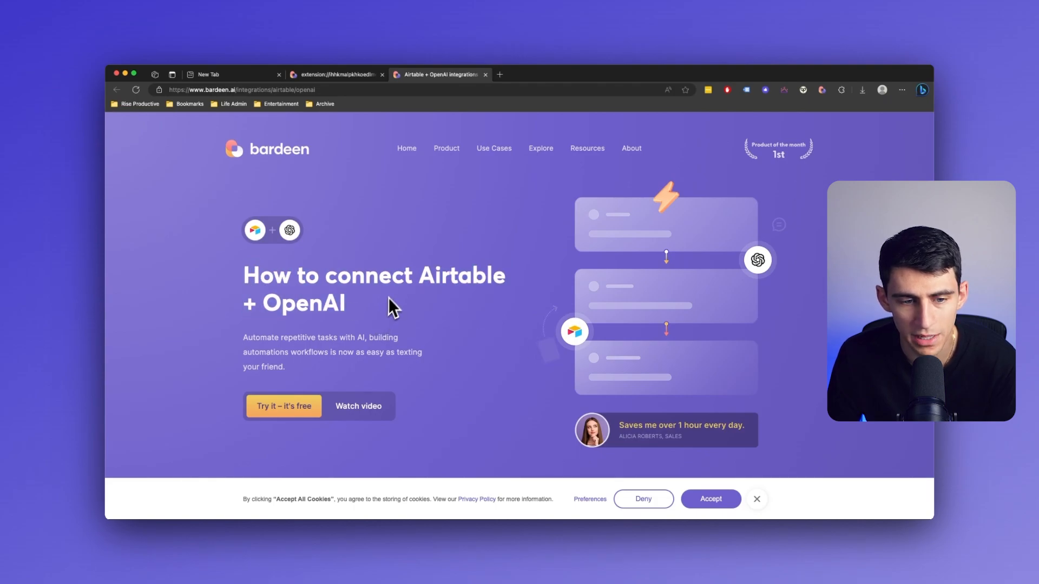
scroll("down", 3)
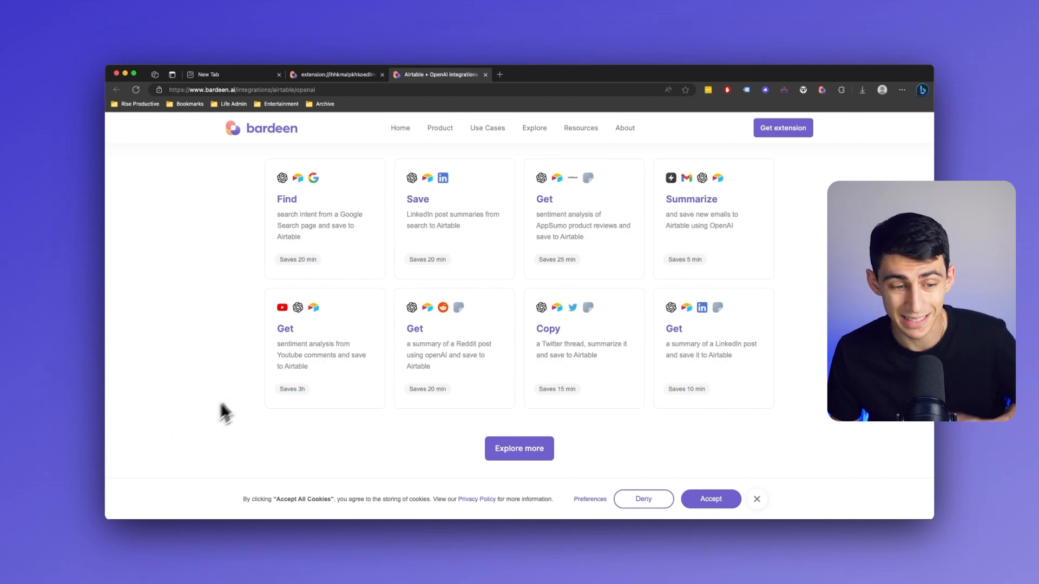
mouse_move(365, 357)
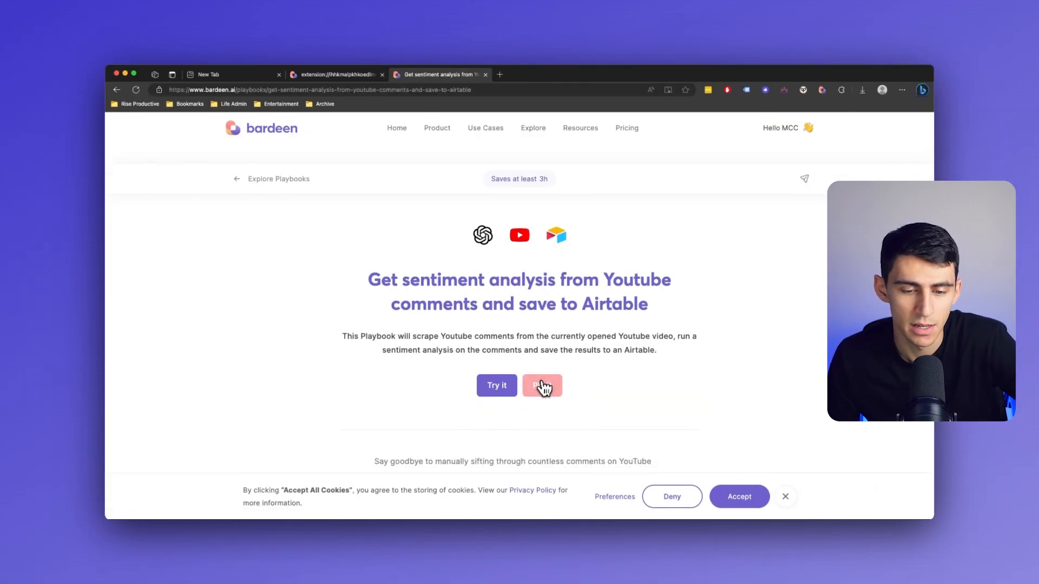
Save the YouTube comment sentiment playbook to My Playbooks and start its first run.
left_click(541, 386)
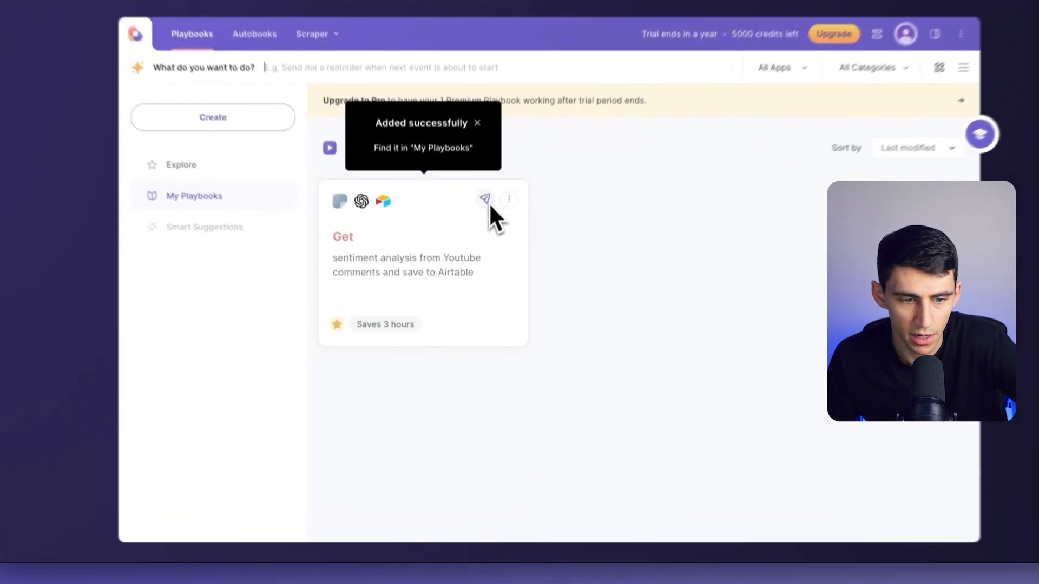
left_click(422, 265)
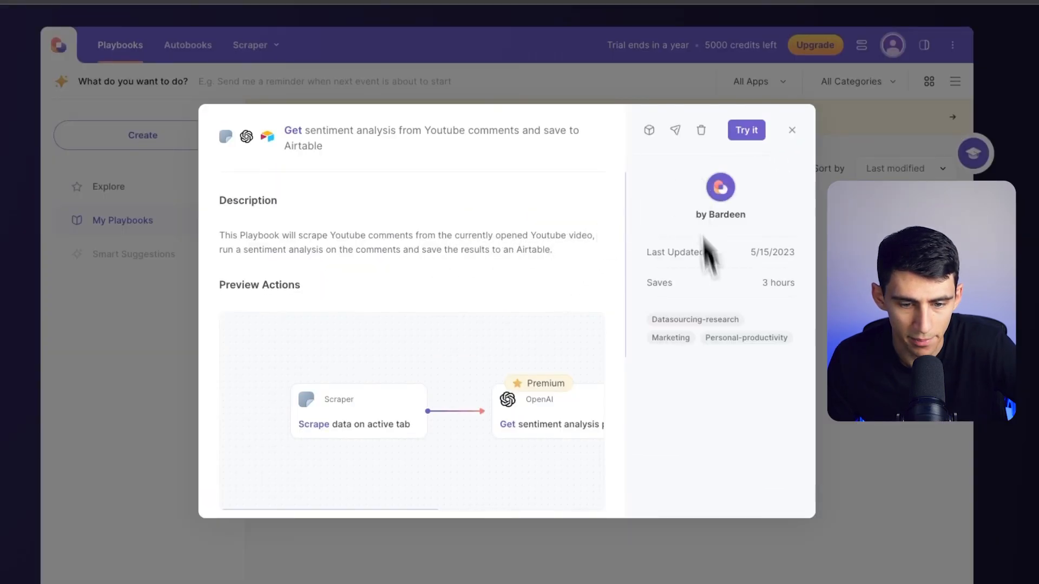
mouse_move(393, 437)
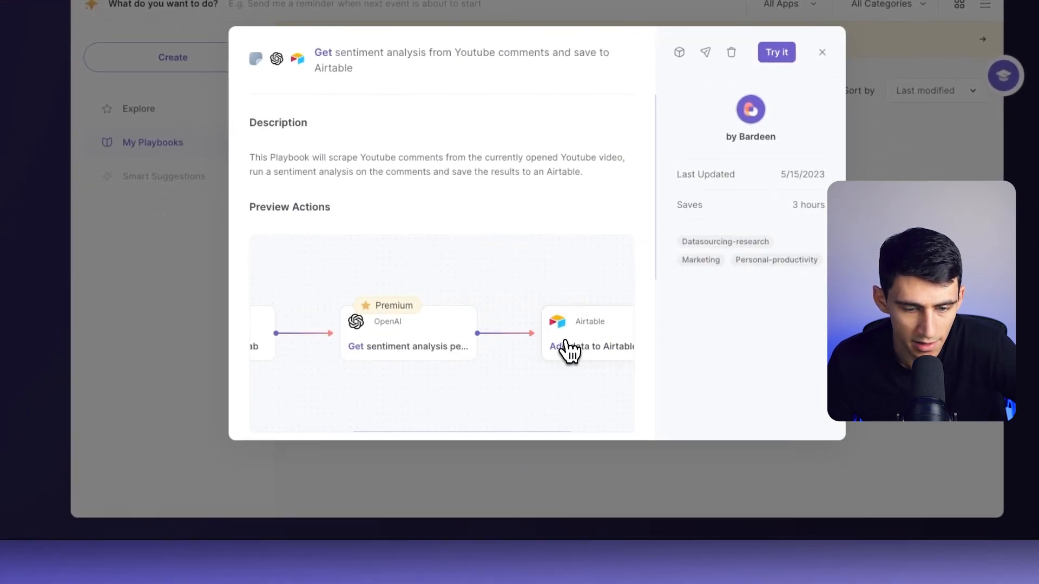
left_click(776, 52)
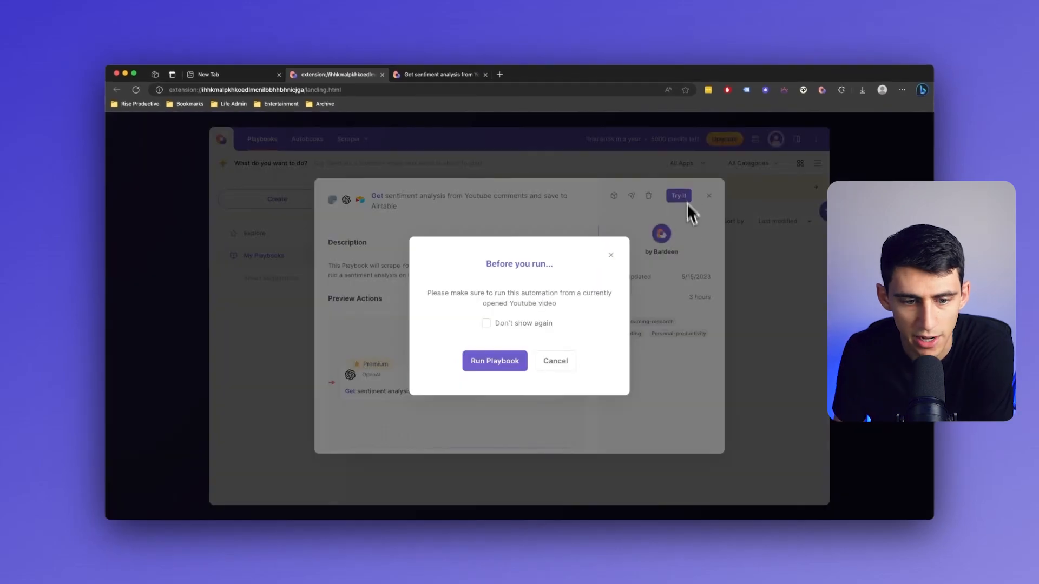
Proceed to the playbook setup and check the Airtable table's column names.
left_click(494, 361)
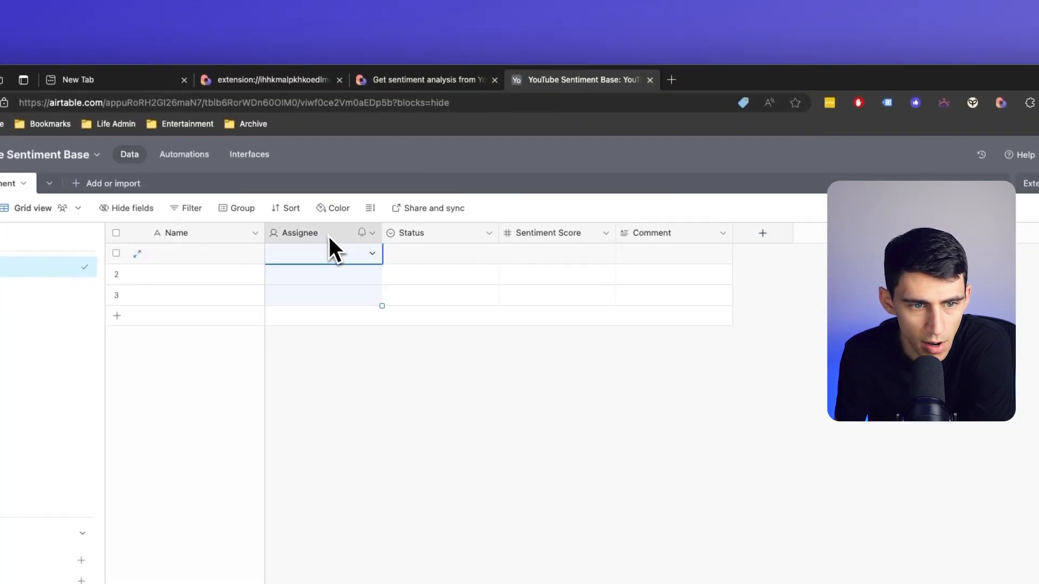
mouse_move(592, 246)
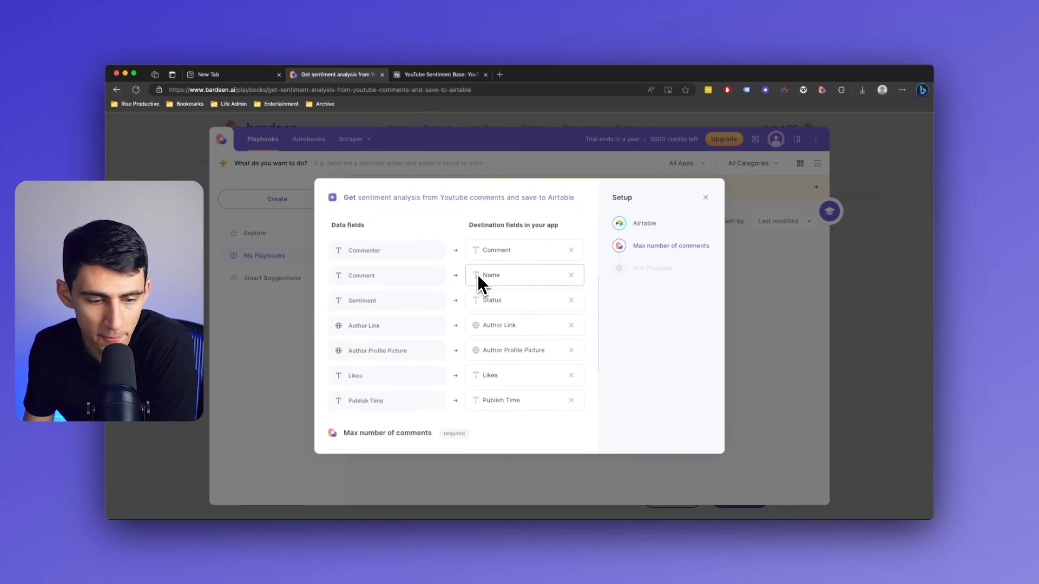
left_click(440, 74)
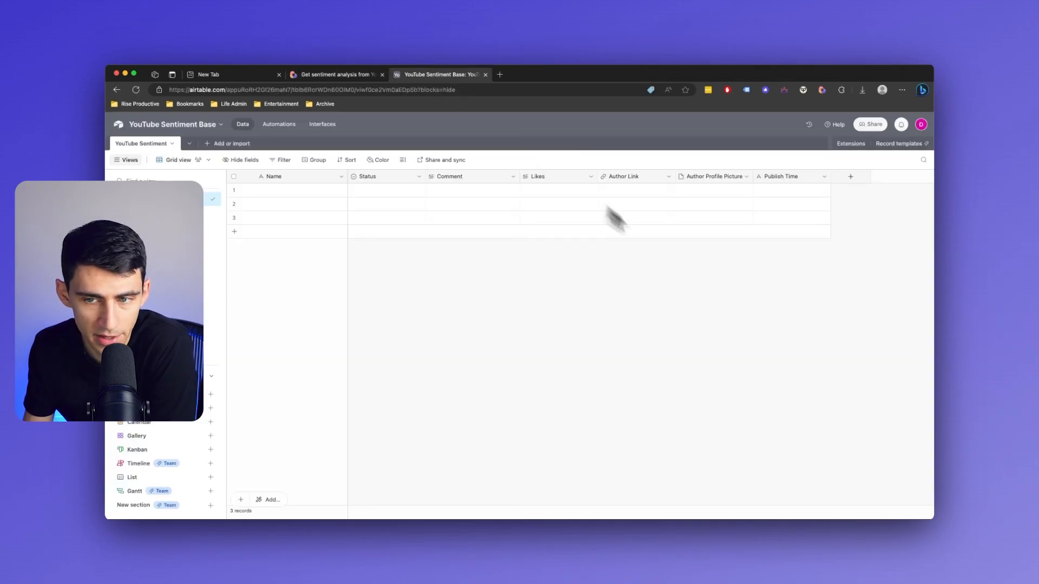
Return from Airtable to the Bardeen playbook setup at its final run step.
left_click(337, 74)
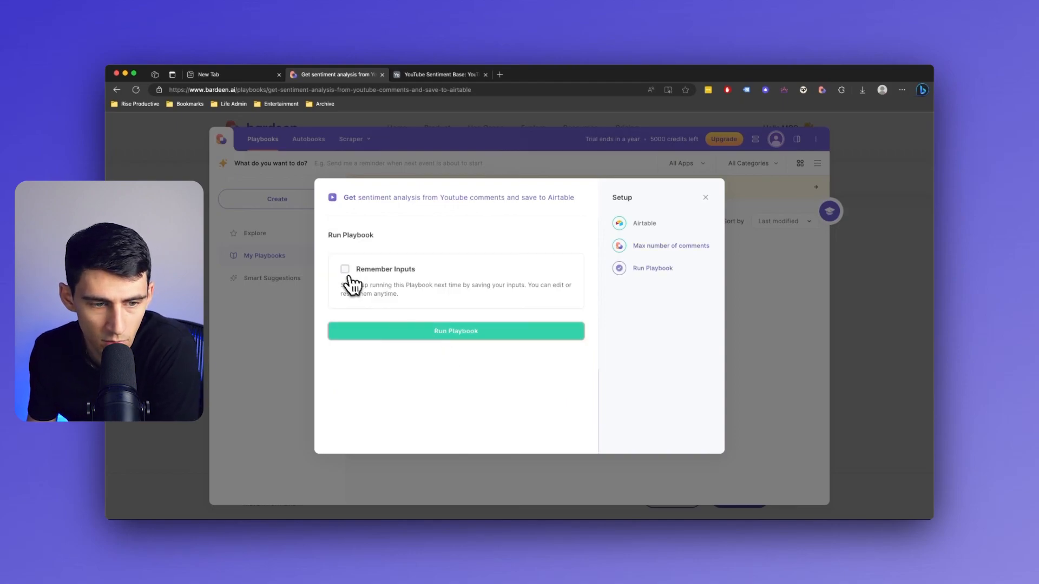
Remember the Airtable input for future runs, then save and run the playbook.
left_click(345, 269)
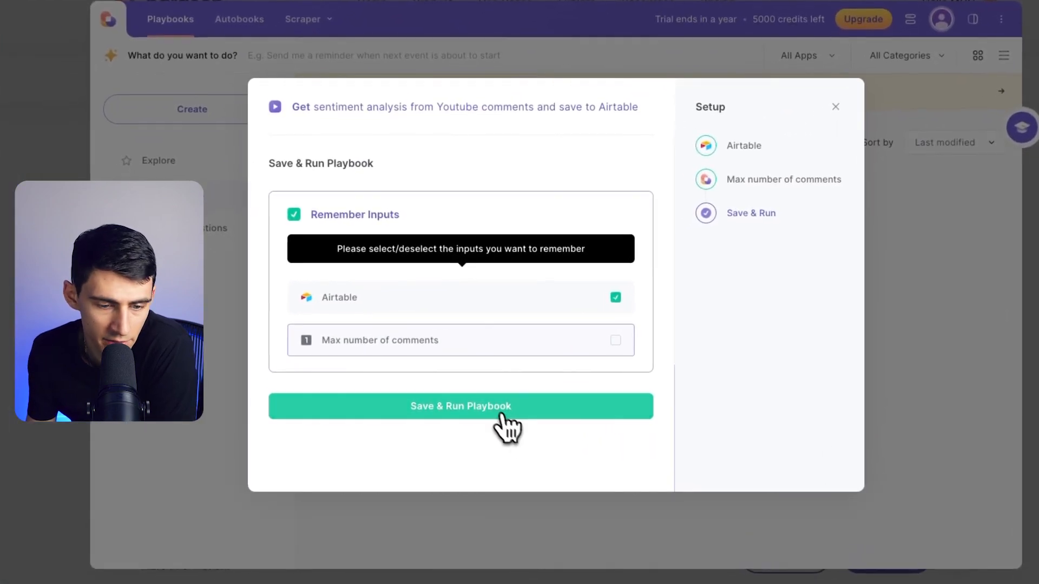
left_click(460, 407)
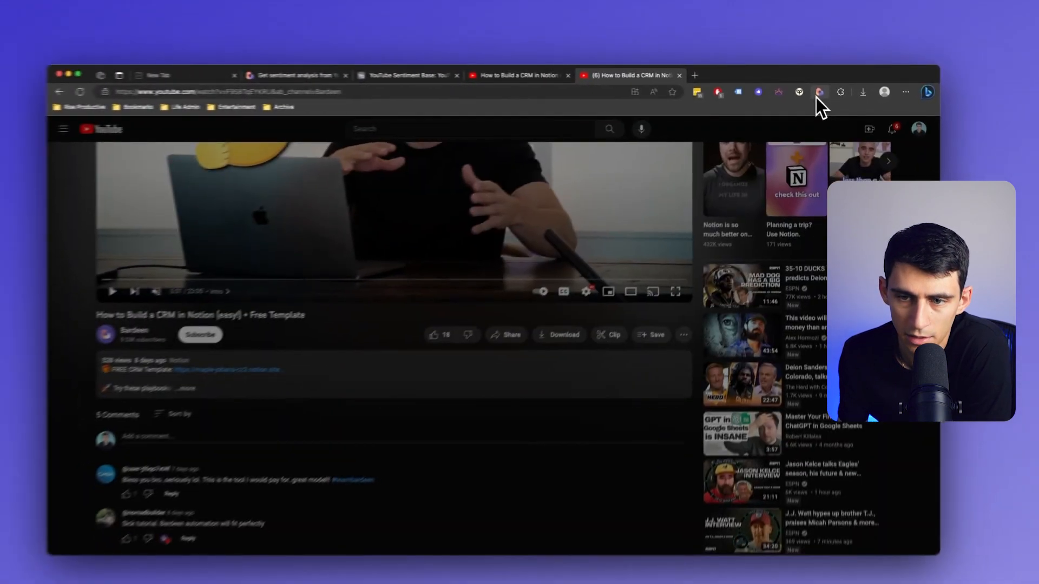
Run the sentiment playbook on the Notion CRM video with max comments 1, then view the records.
left_click(820, 92)
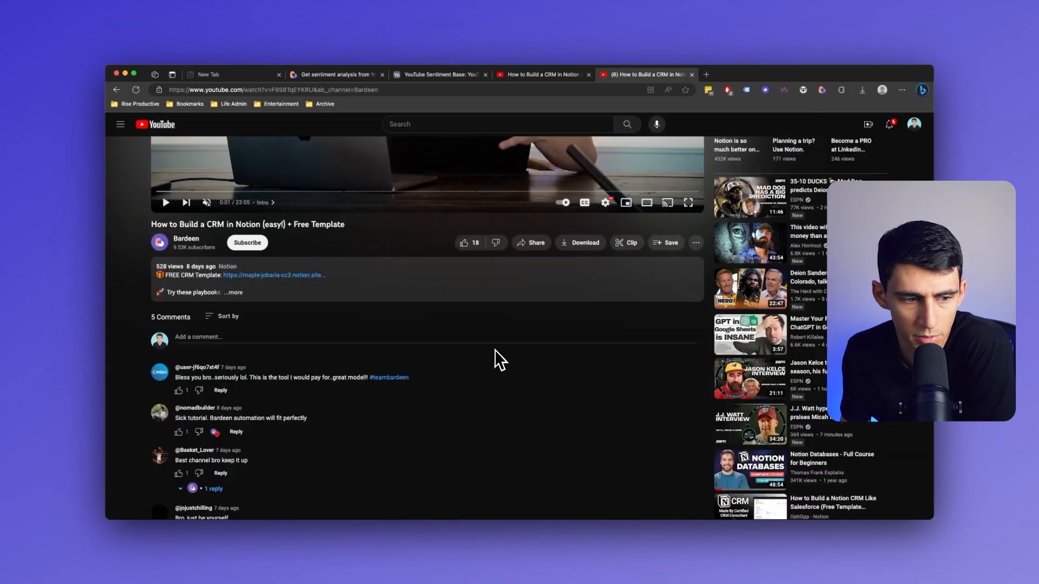
left_click(337, 74)
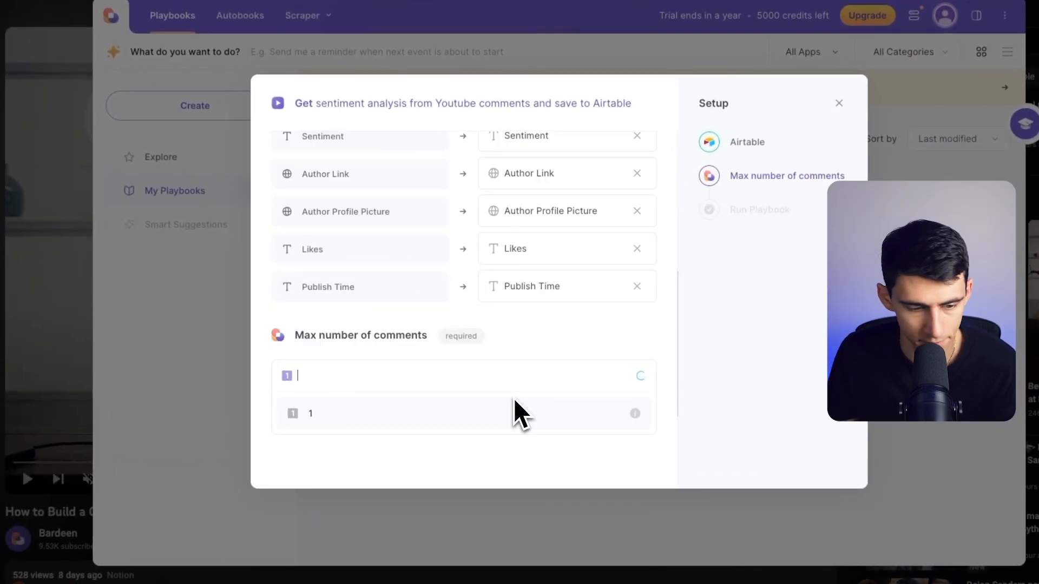
left_click(759, 210)
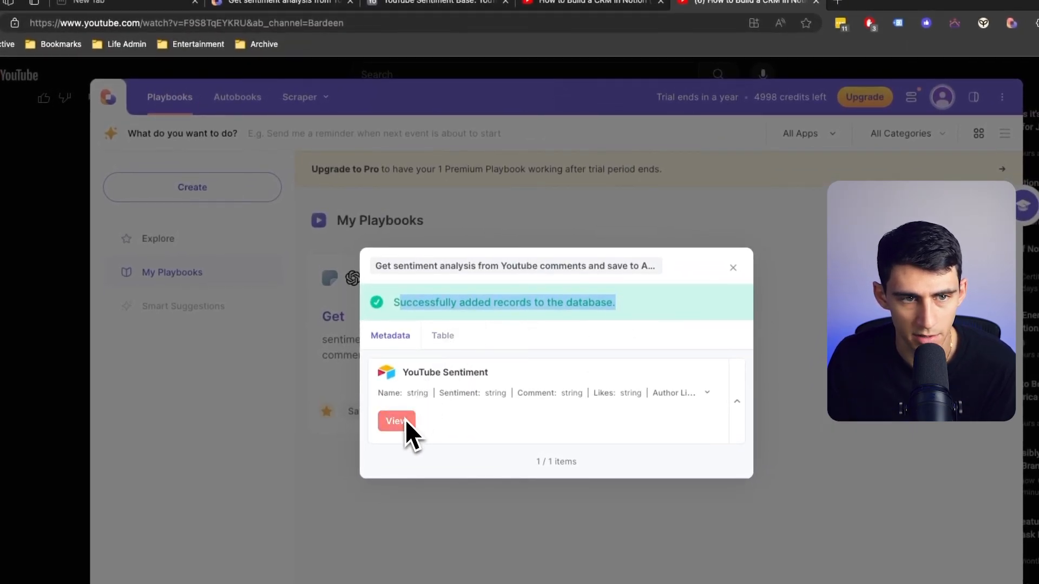
left_click(396, 422)
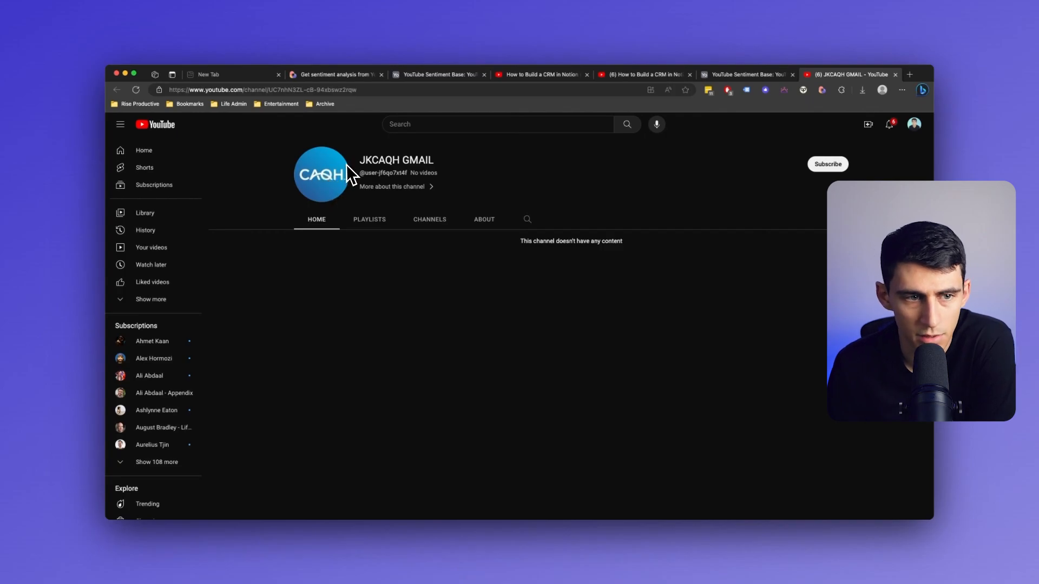
Switch back to the Notion CRM video tab to review its comments.
left_click(747, 74)
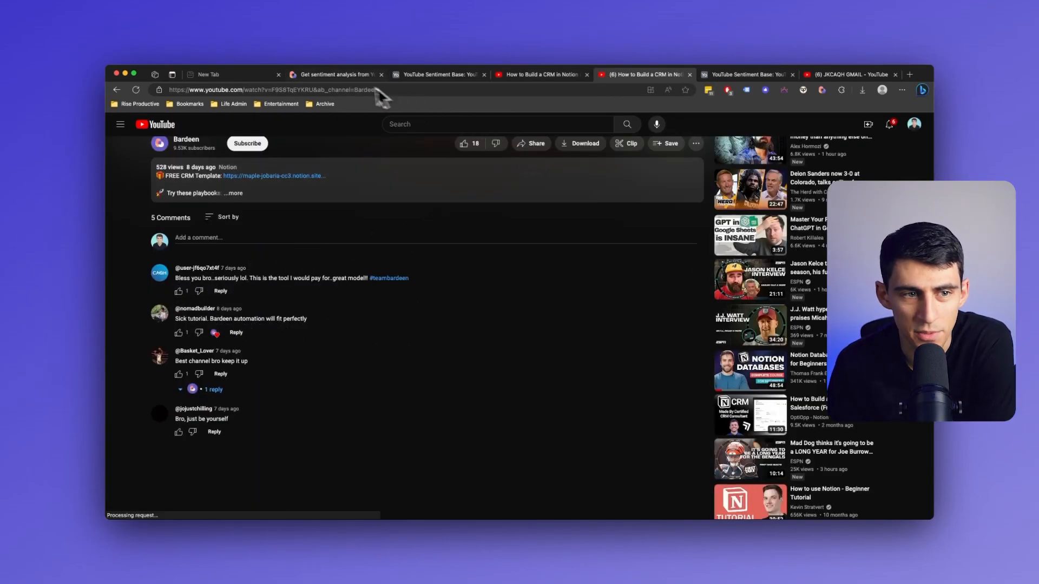
left_click(747, 74)
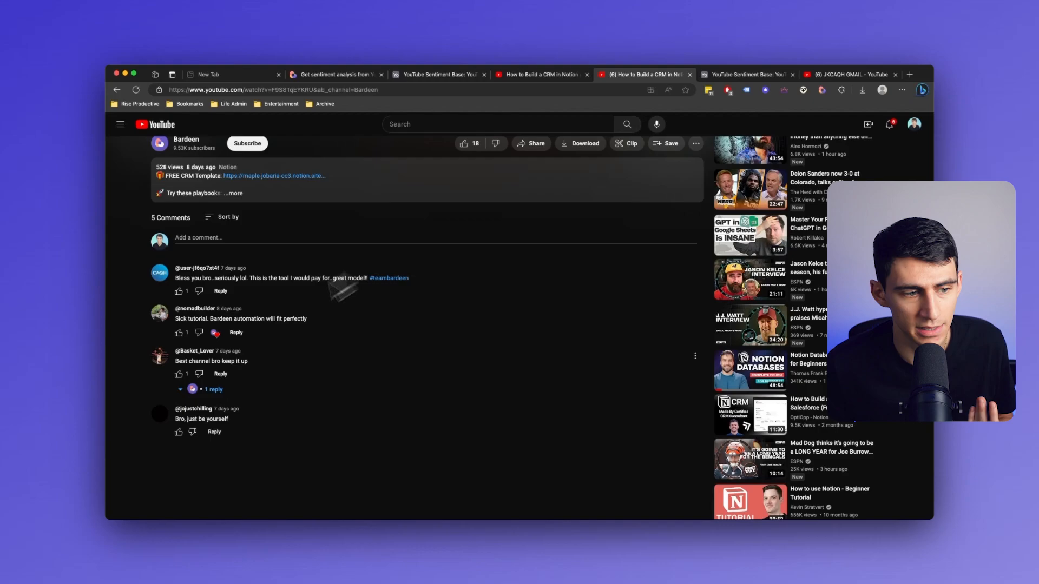
Run the playbook on the second video with the 'youtube sentiment' table, remembering inputs.
left_click(186, 140)
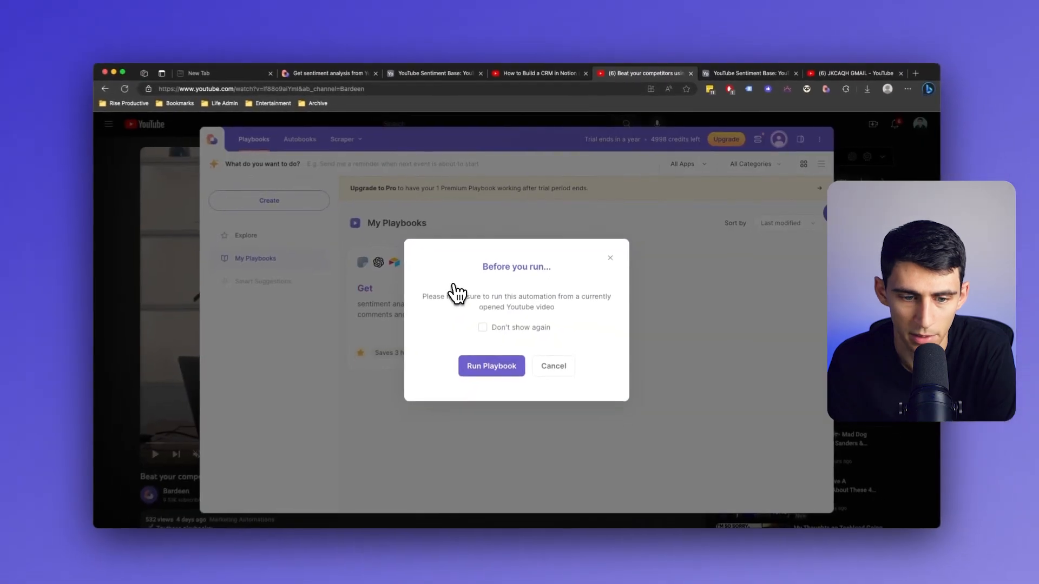
left_click(491, 366)
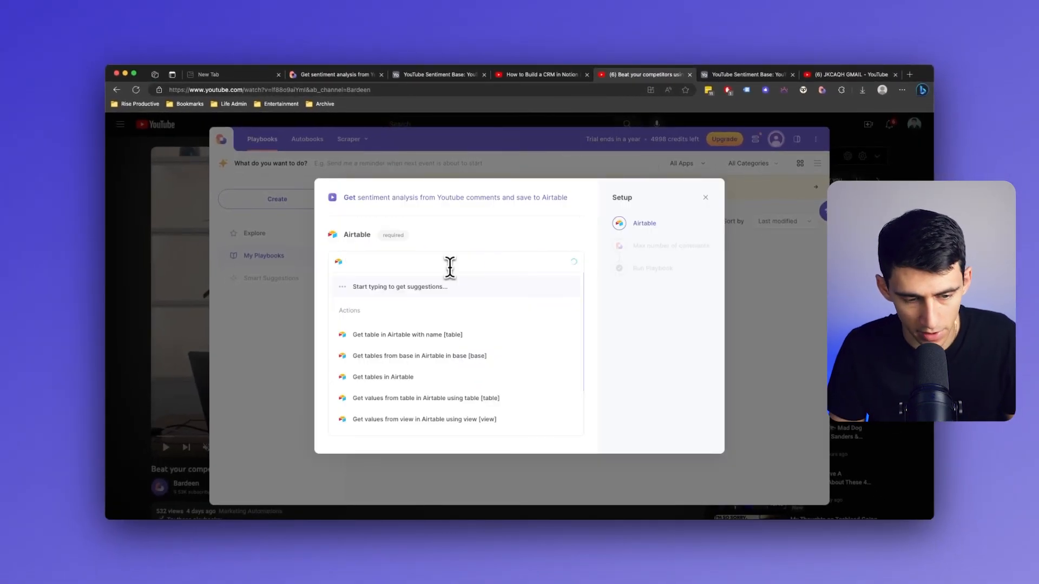
type("youtube sentiment")
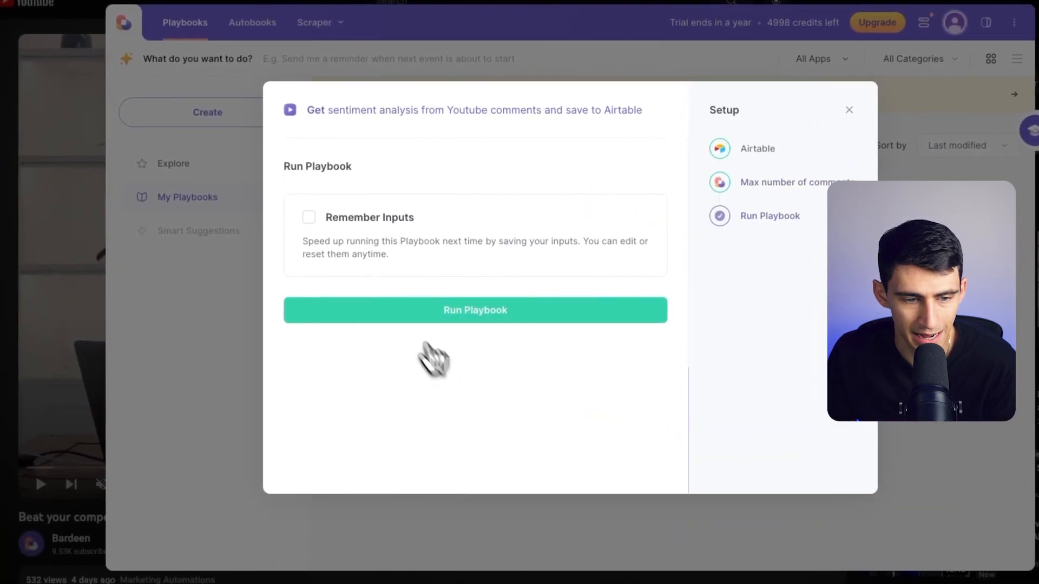
left_click(309, 218)
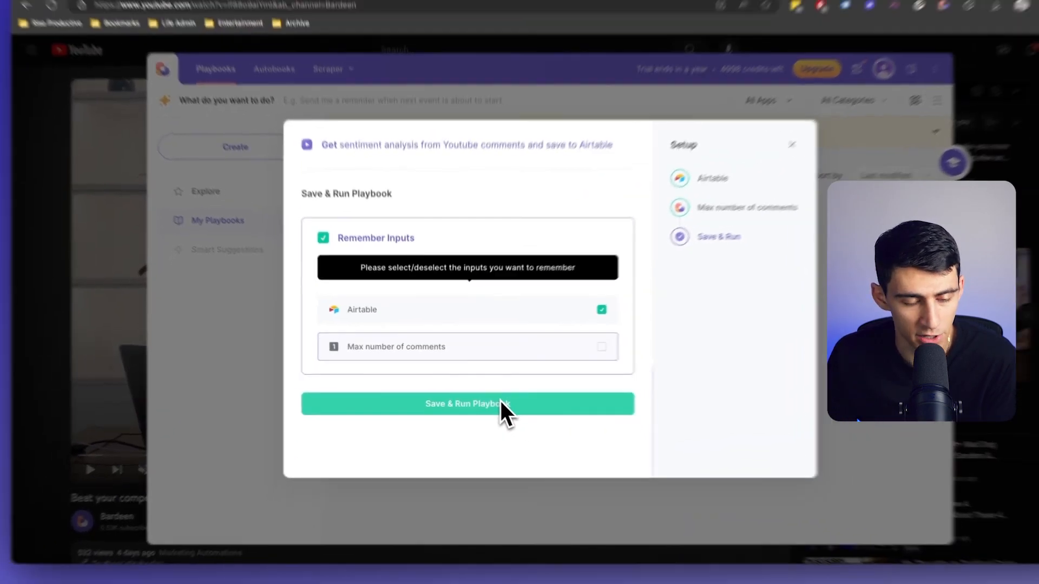
left_click(466, 404)
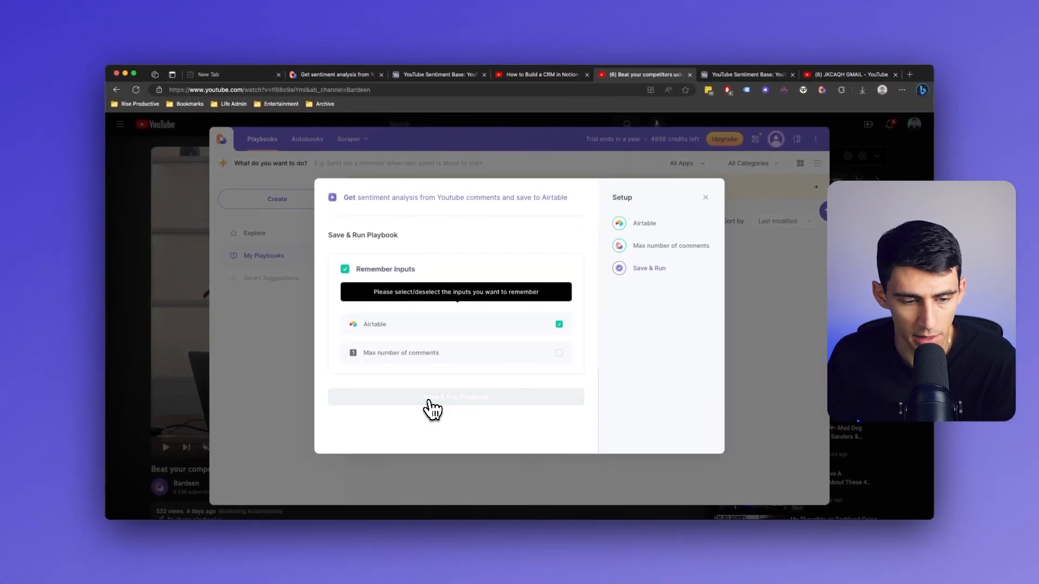
left_click(455, 397)
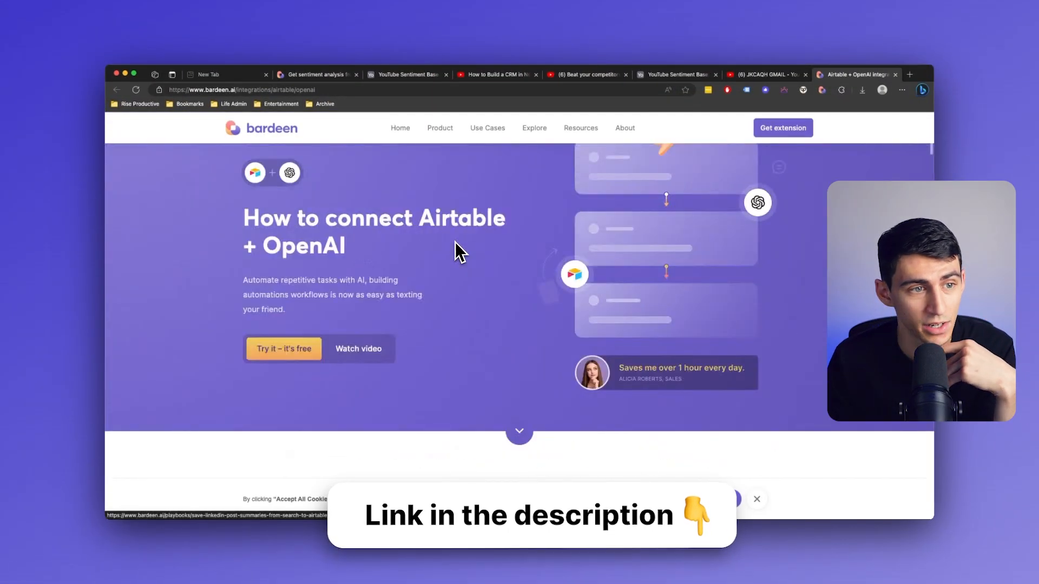
Browse the Airtable + OpenAI playbook templates, then return to the YouTube Sentiment Base tab.
scroll("down", 3)
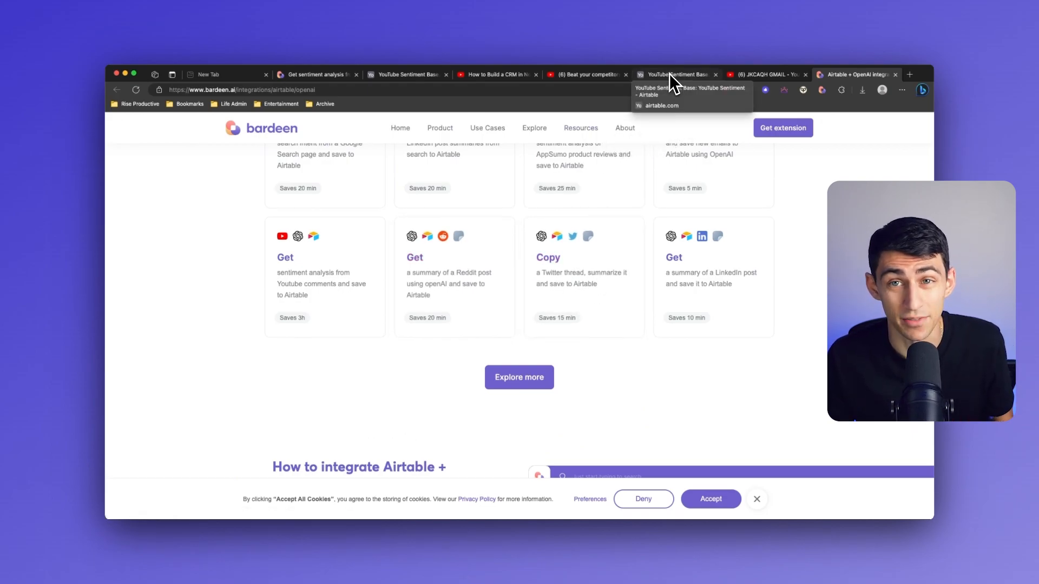
left_click(676, 74)
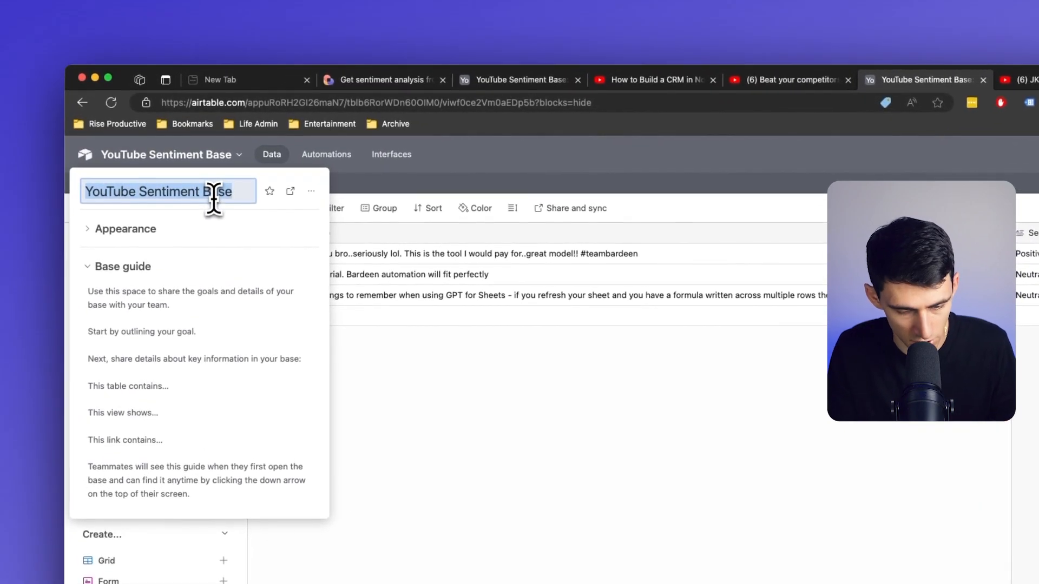
Enter 'Content Creation' as the base's new name.
type("Content Creation")
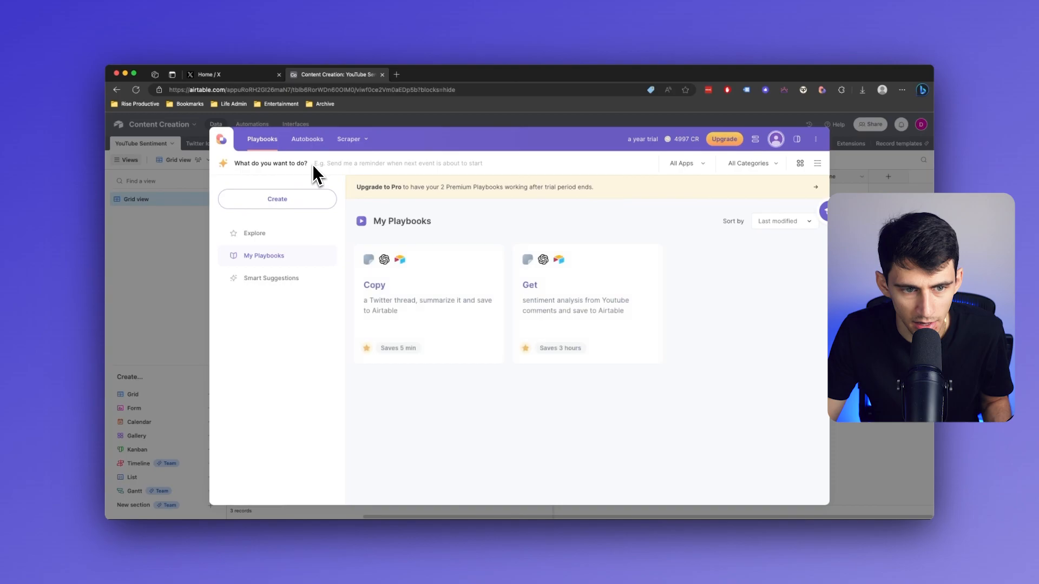
Ask the AI assistant to build a playbook that summarizes a Twitter thread and saves to Airtable.
type("summarize a twitter thread an")
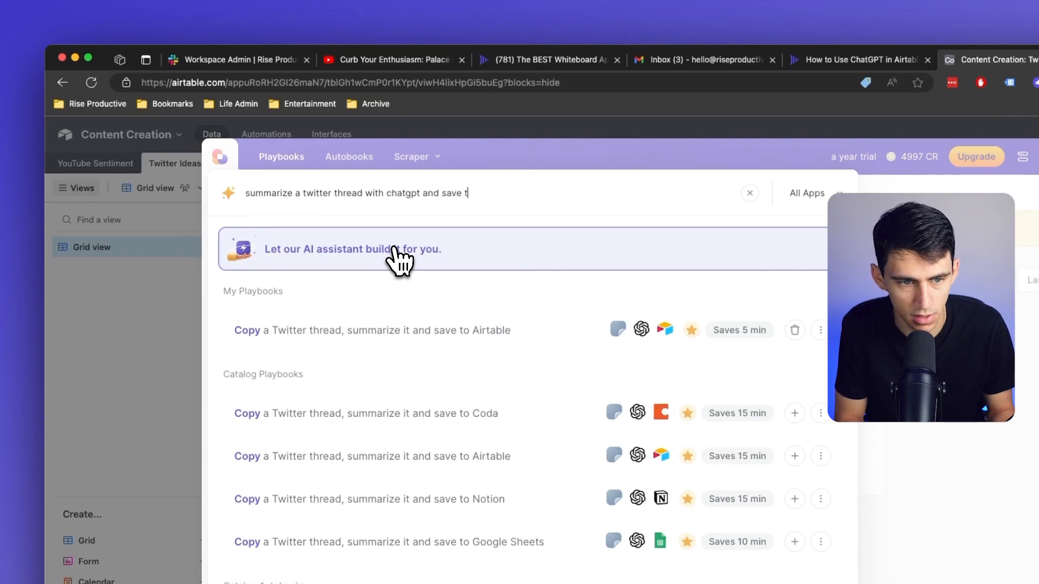
left_click(352, 249)
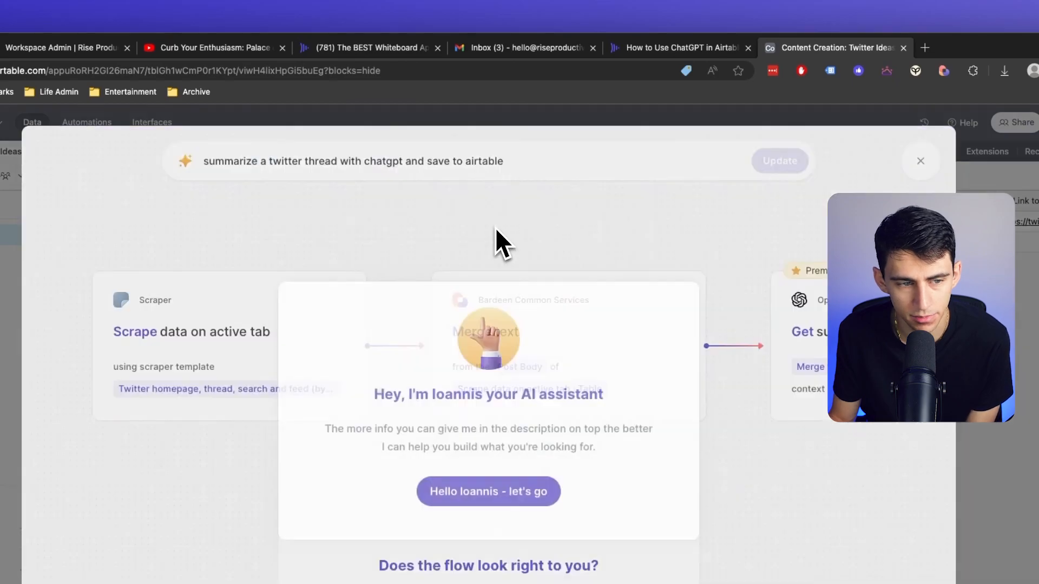
Map thread details and the OpenAI summary to Airtable columns Name, Handle and Thread Summary.
left_click(488, 491)
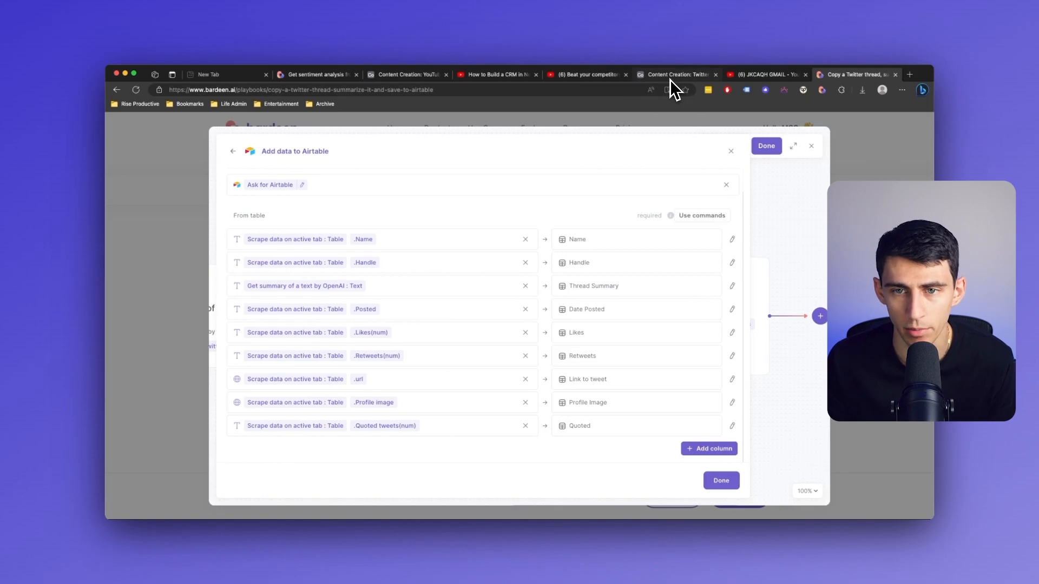
left_click(766, 145)
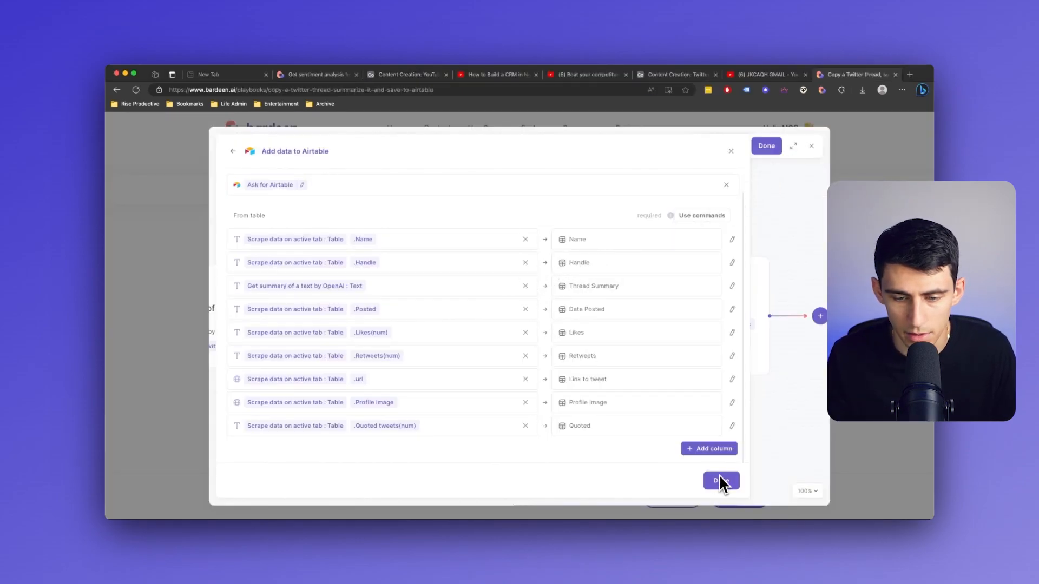
left_click(721, 481)
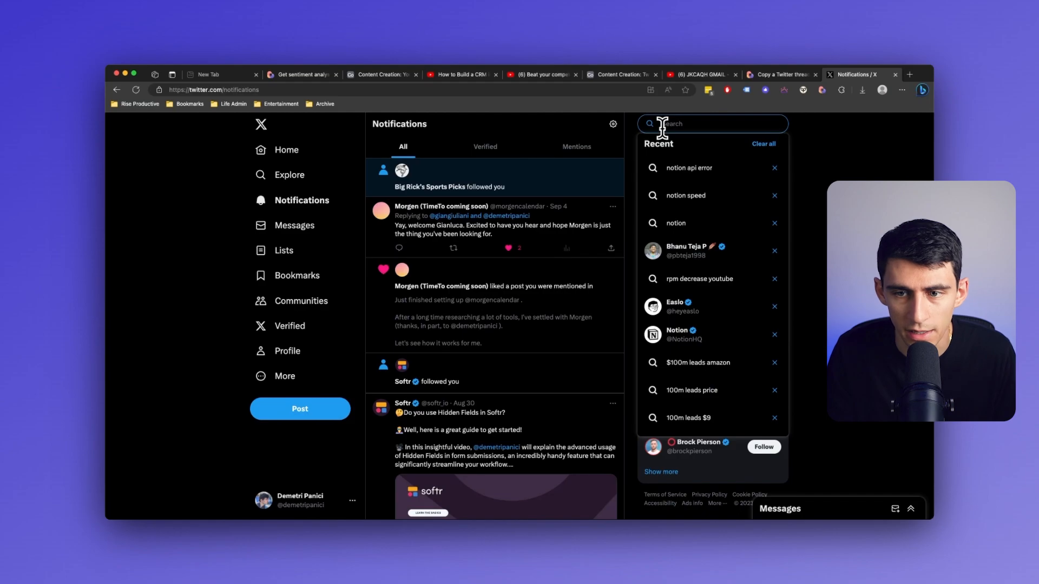
Search X for 'thomas frank' and open his profile to find the formula challenge thread.
type("thomas frank")
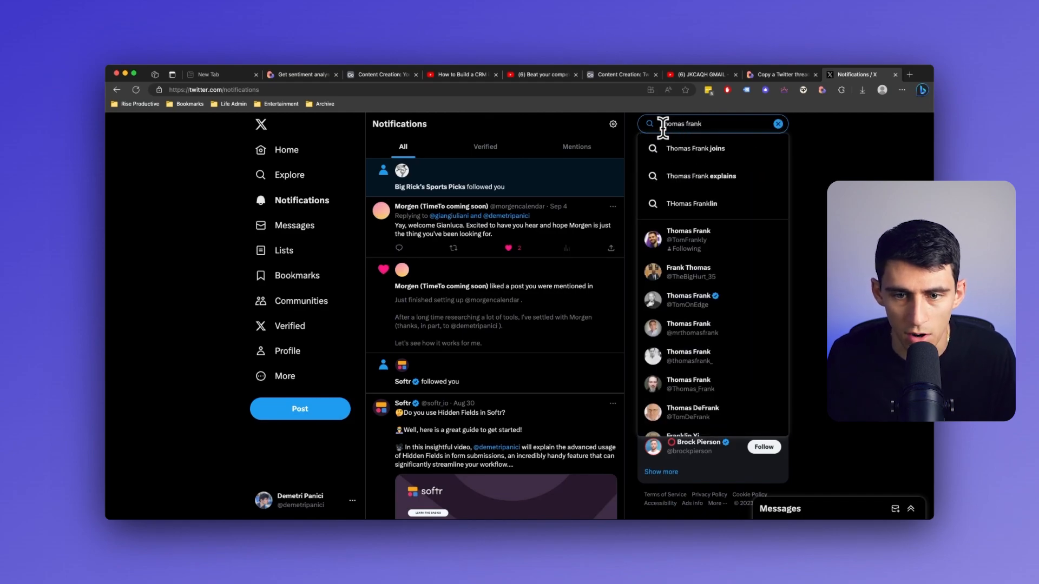
left_click(688, 240)
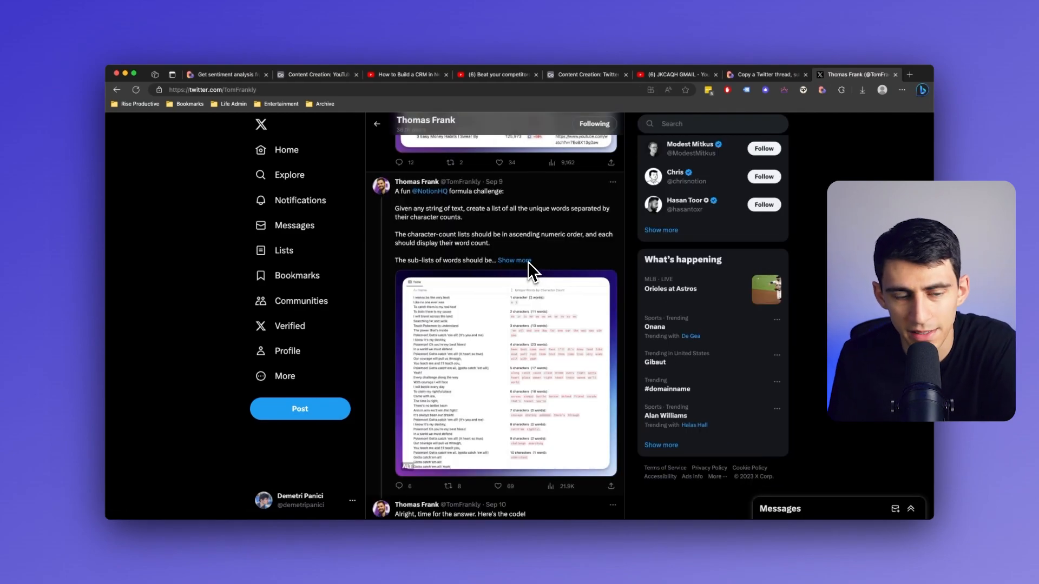
mouse_move(543, 218)
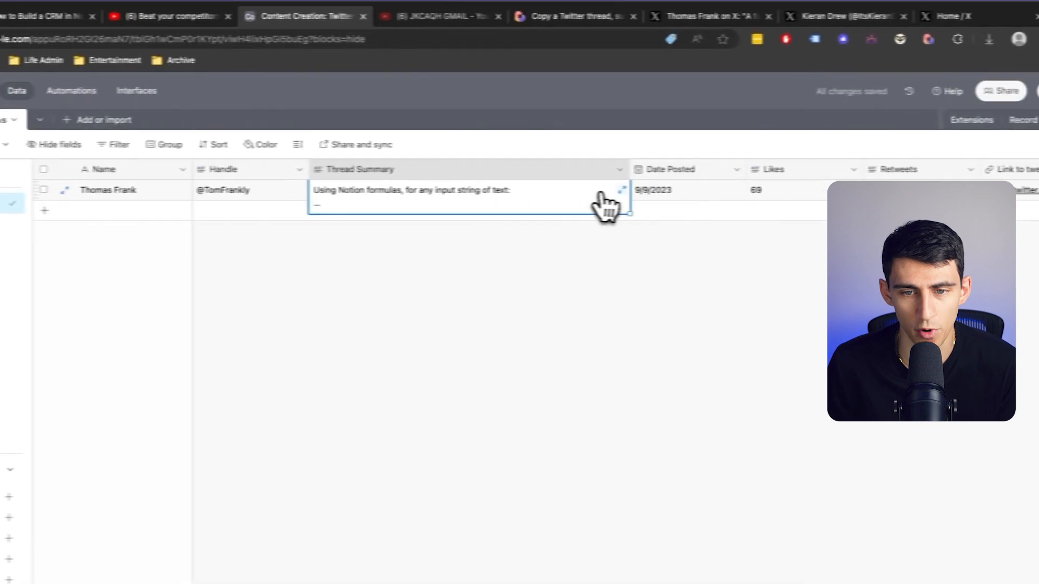
Read the Thomas Frank record's full thread summary, then follow its saved tweet link.
left_click(621, 190)
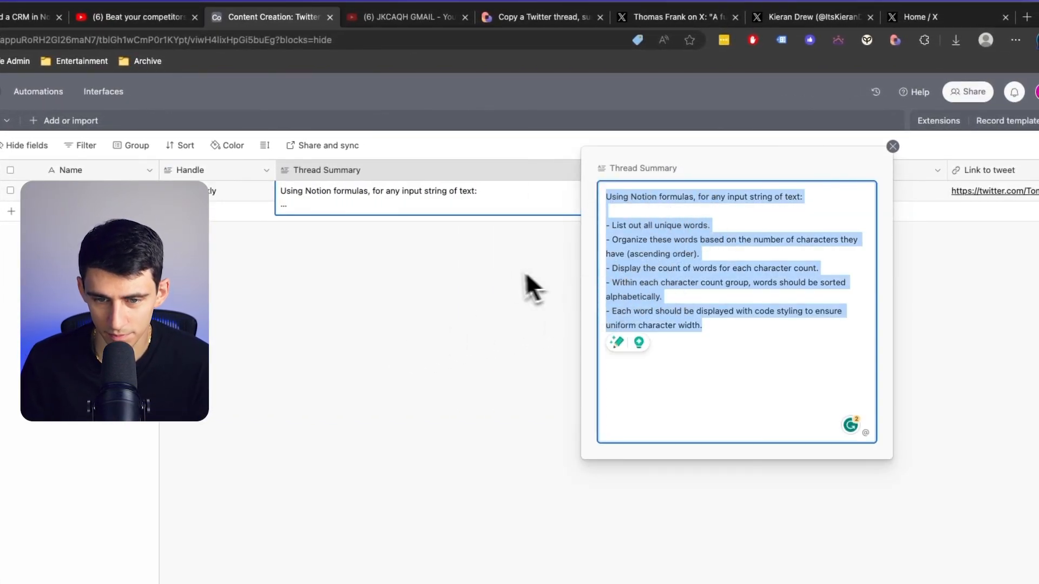
left_click(893, 147)
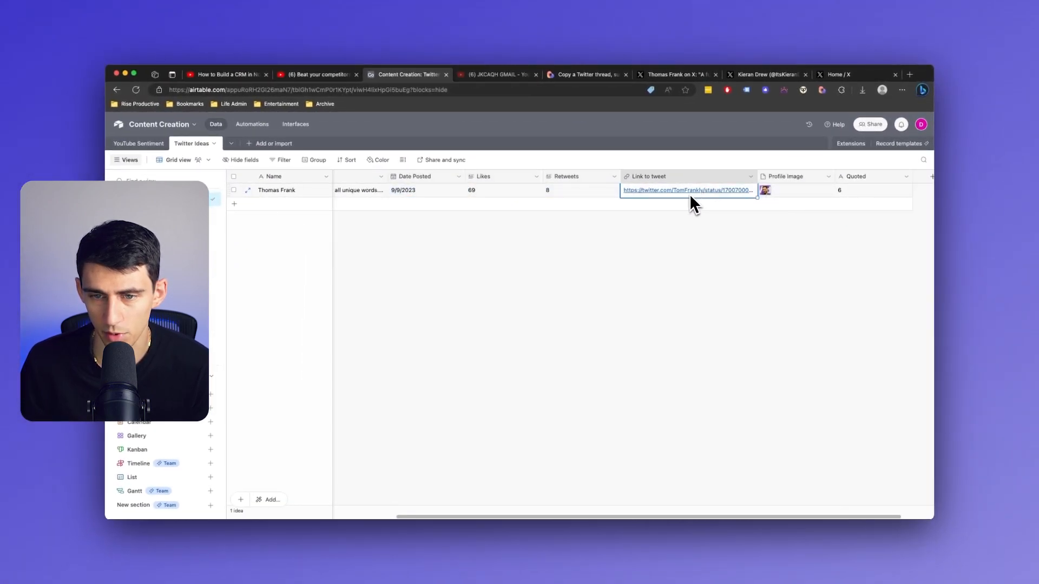
left_click(685, 190)
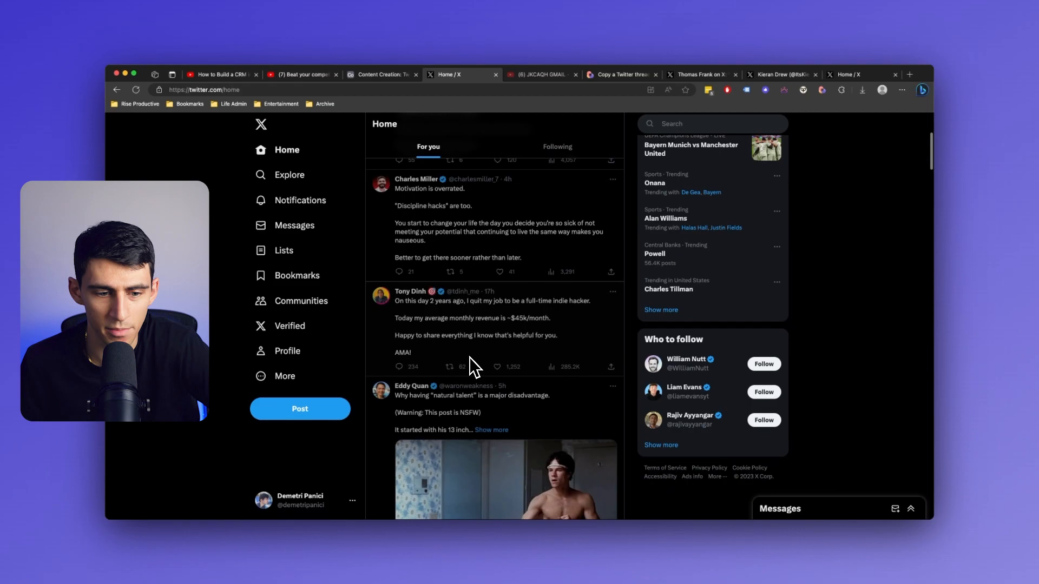
scroll("down", 3)
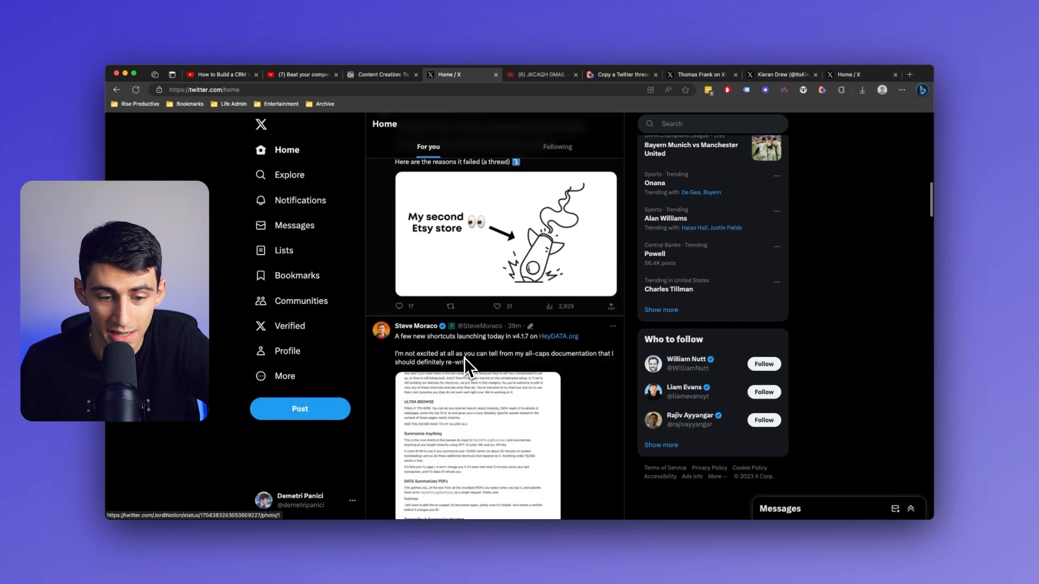
scroll("down", 3)
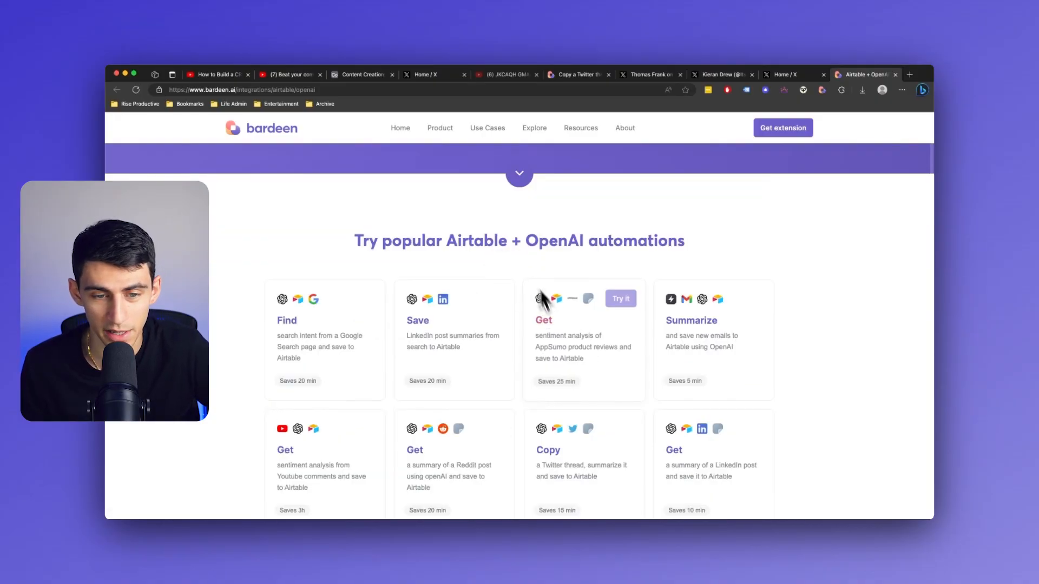
scroll("down", 3)
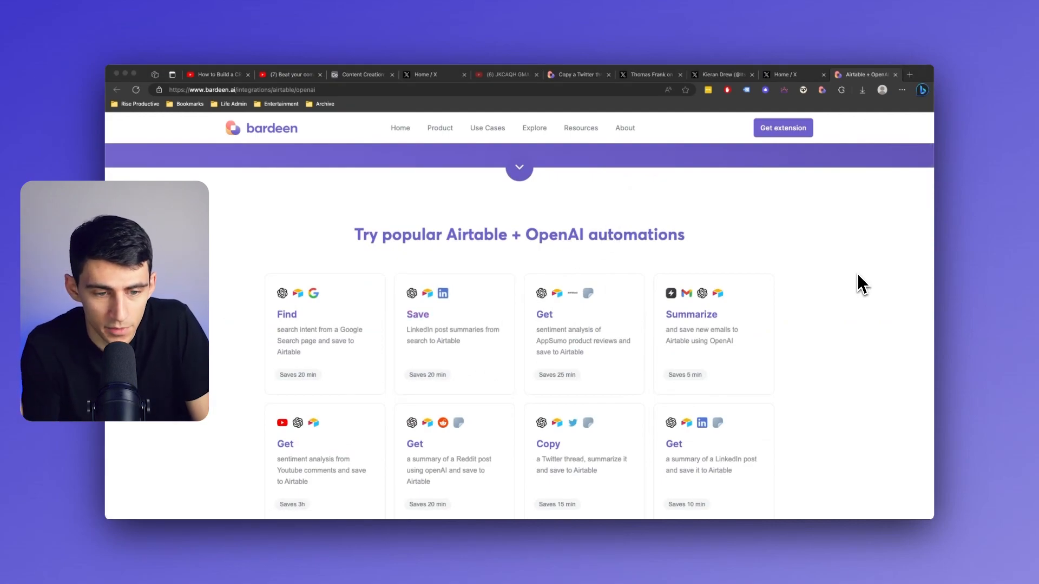
scroll("down", 3)
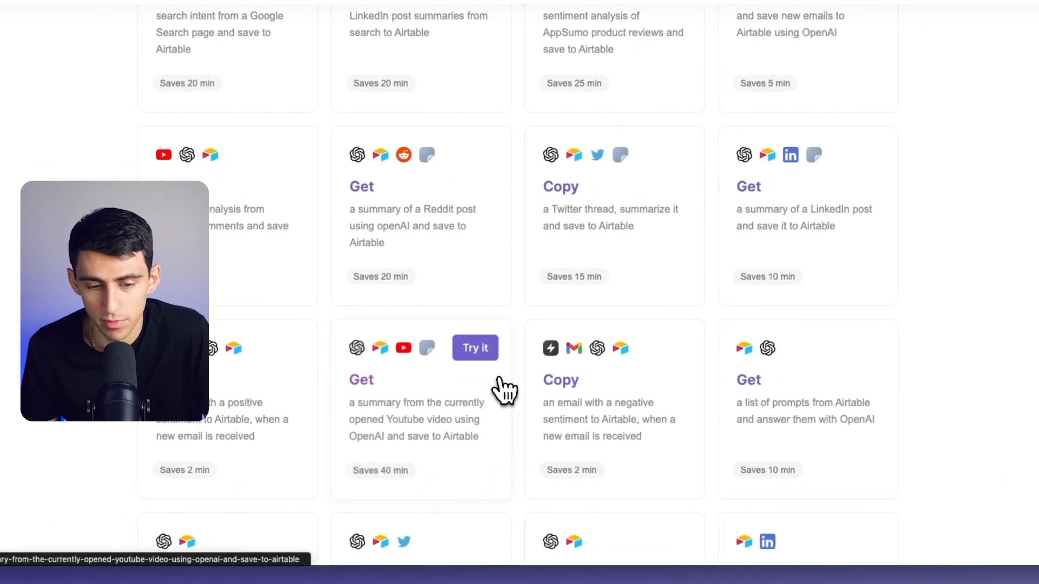
scroll("down", 3)
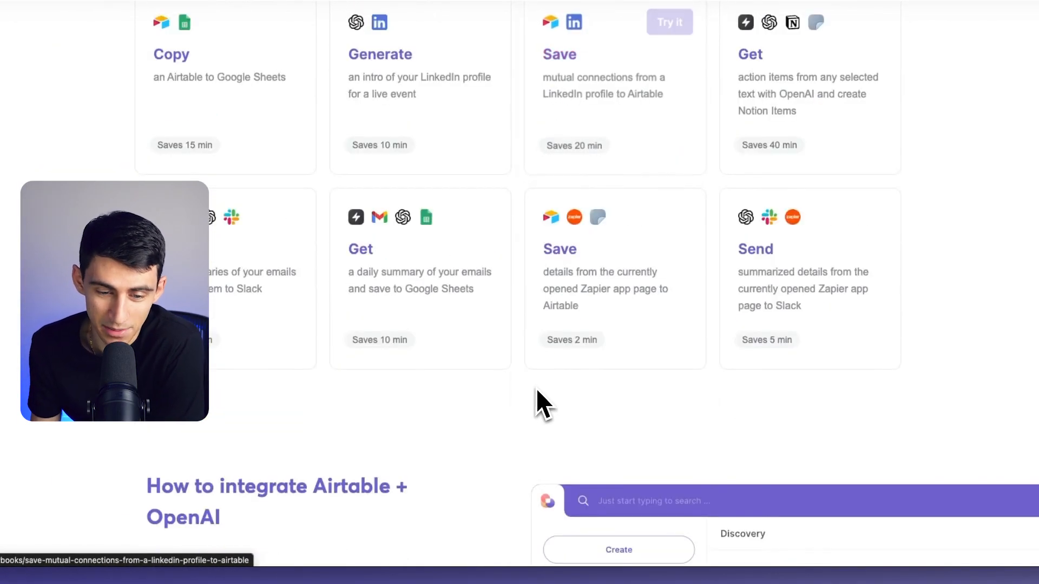